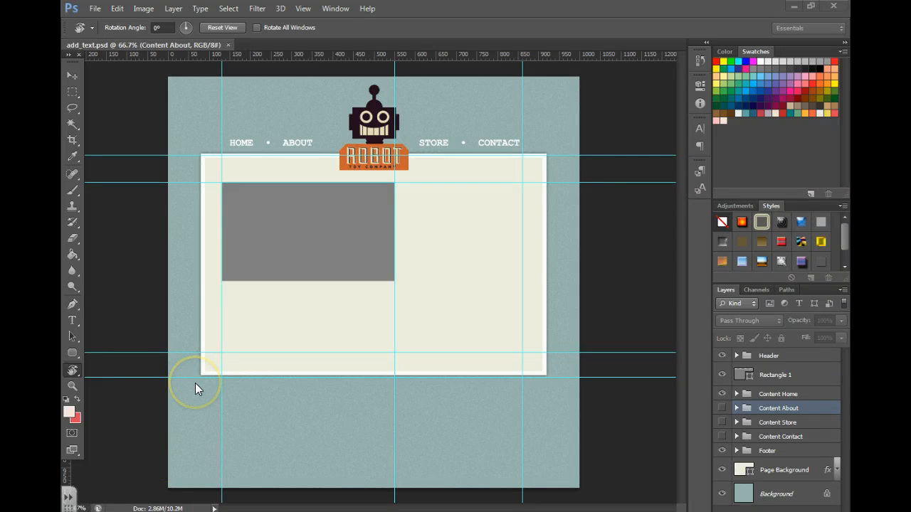
{"action": "mouse_move", "coordinate": [76, 320]}
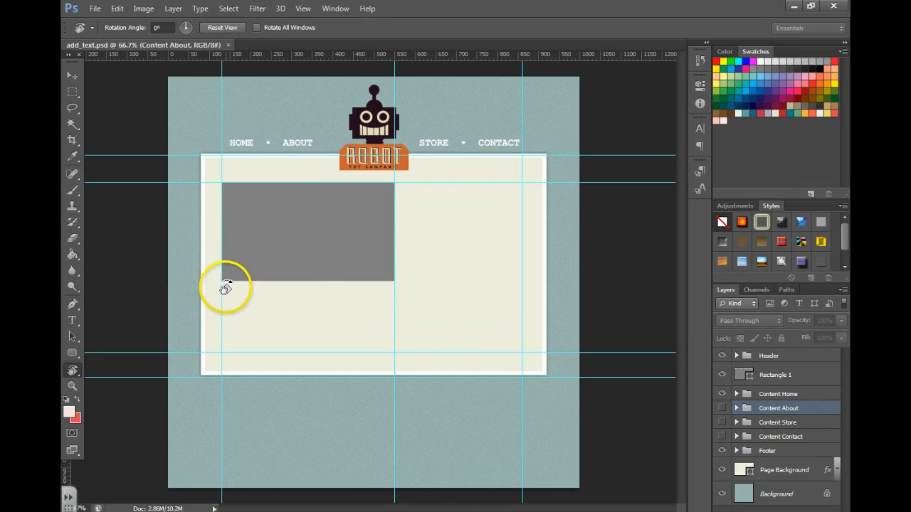
Activate the Horizontal Type tool with Courier New Bold at 24 pt.
{"action": "left_click_drag", "start_coordinate": [225, 287], "coordinate": [116, 474]}
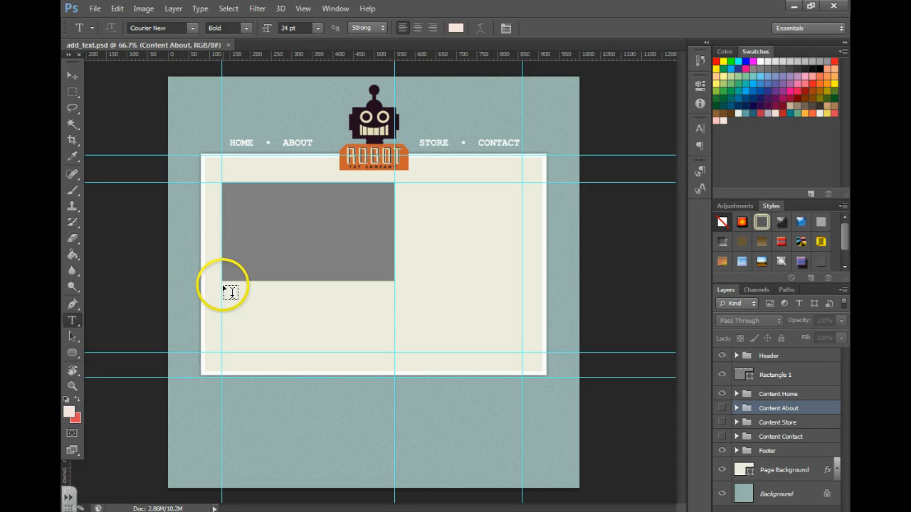
Draw a paragraph text box below the grey image box with 12 pt black text.
{"action": "left_click_drag", "start_coordinate": [222, 286], "coordinate": [393, 356]}
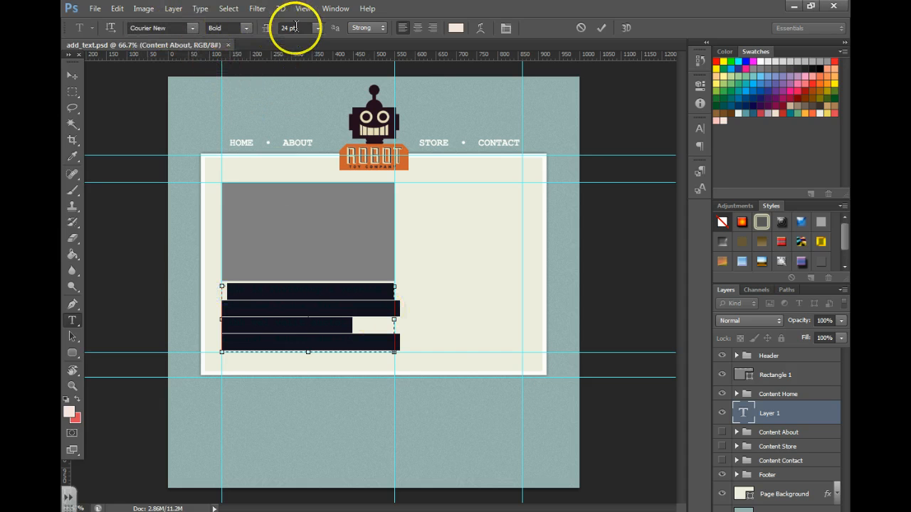
{"action": "left_click", "coordinate": [289, 27]}
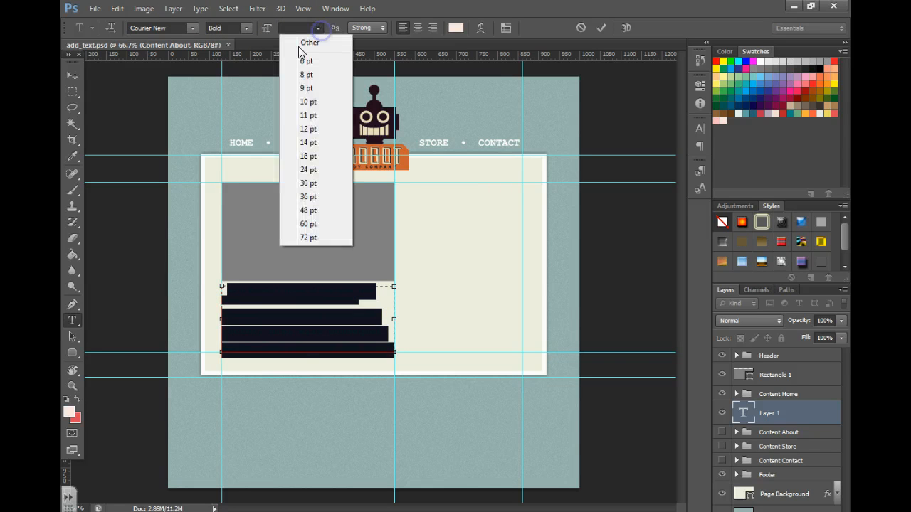
{"action": "left_click", "coordinate": [456, 28]}
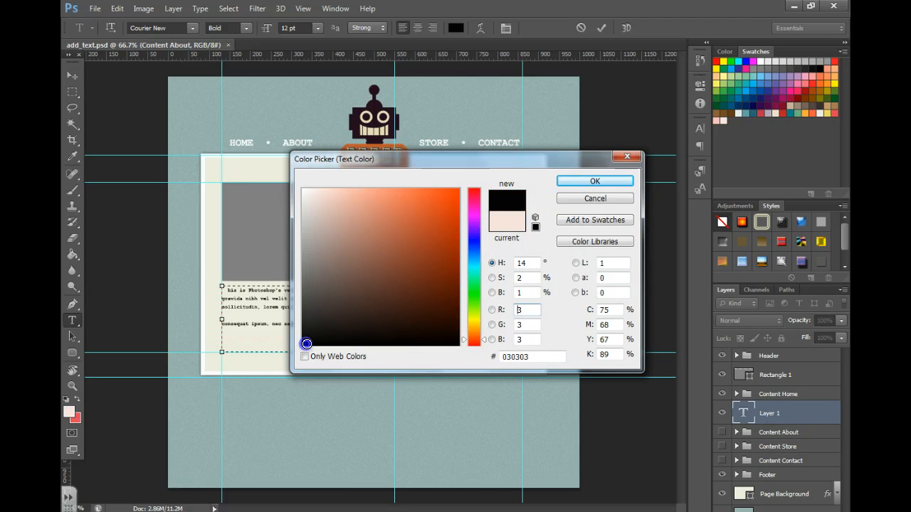
{"action": "left_click", "coordinate": [594, 181]}
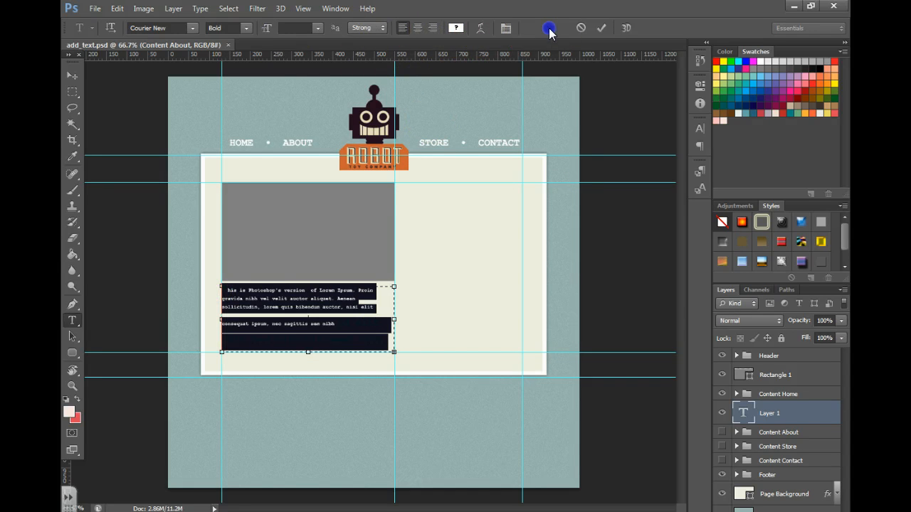
Reapply the text size from the size list, settling on 12 pt.
{"action": "left_click", "coordinate": [317, 28]}
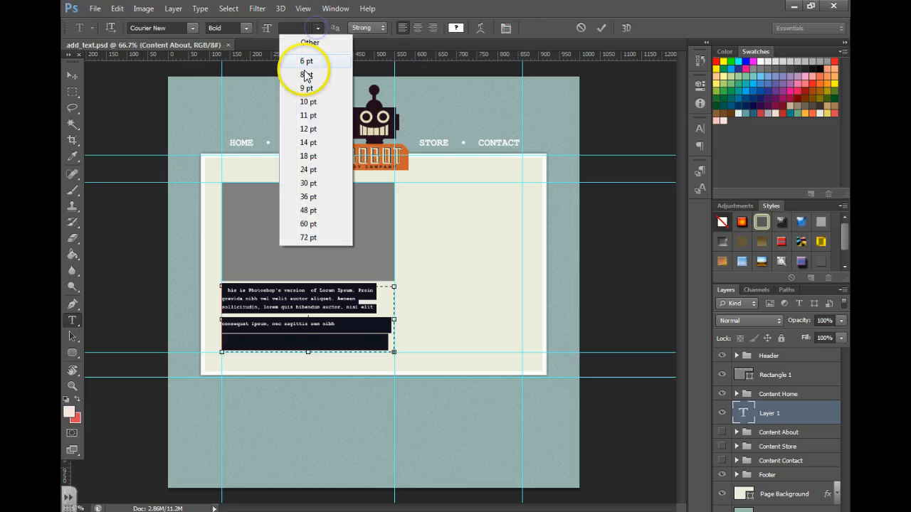
{"action": "left_click", "coordinate": [308, 115]}
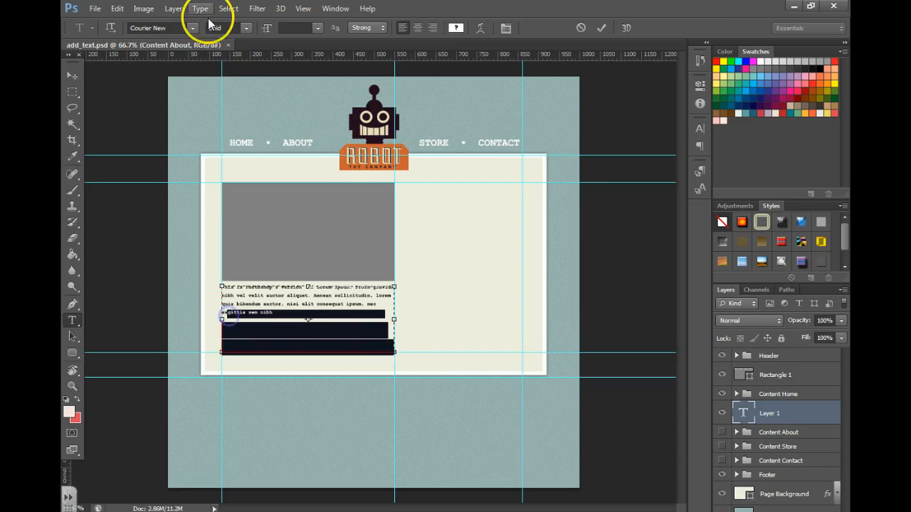
{"action": "left_click", "coordinate": [317, 28]}
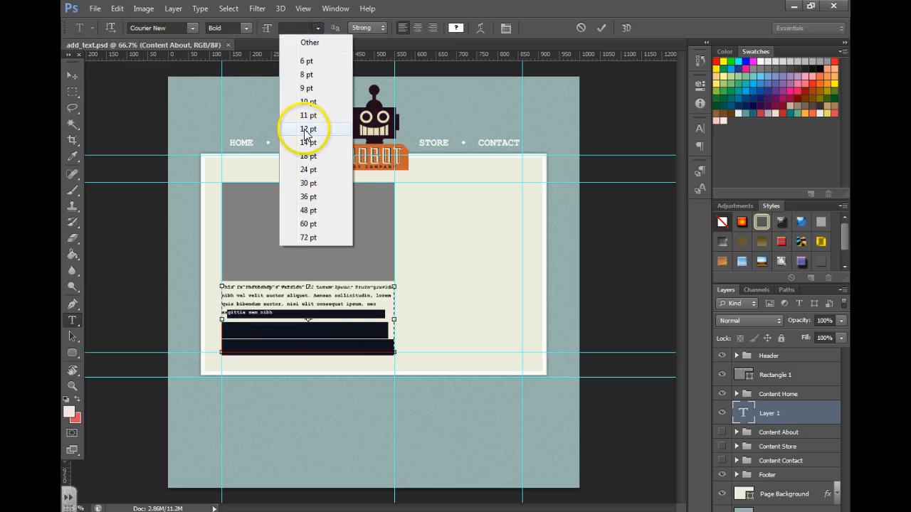
{"action": "left_click", "coordinate": [308, 170]}
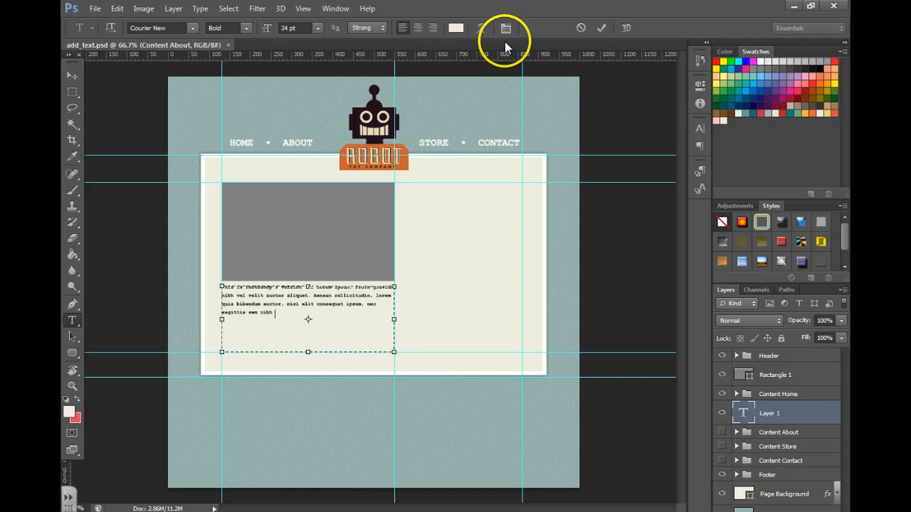
Set the whole paragraph to 12 pt and black in the Character panel.
{"action": "left_click", "coordinate": [505, 27]}
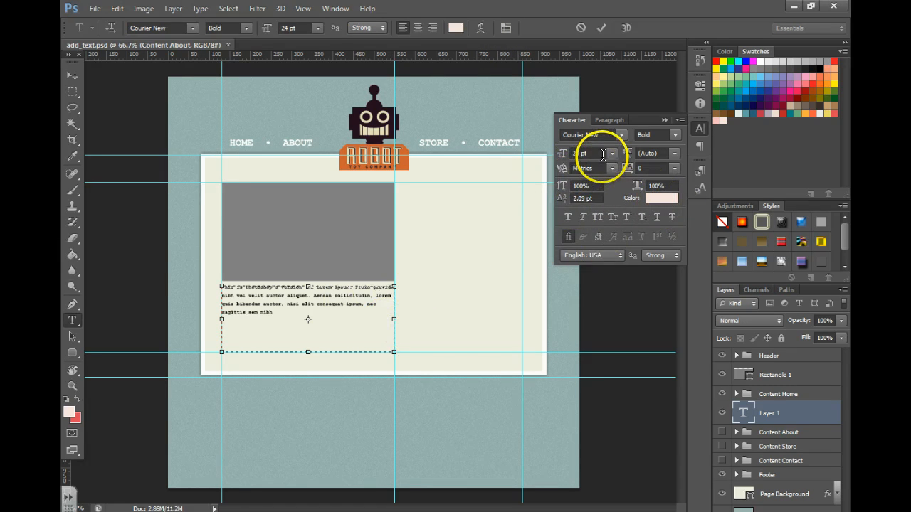
{"action": "left_click", "coordinate": [611, 153]}
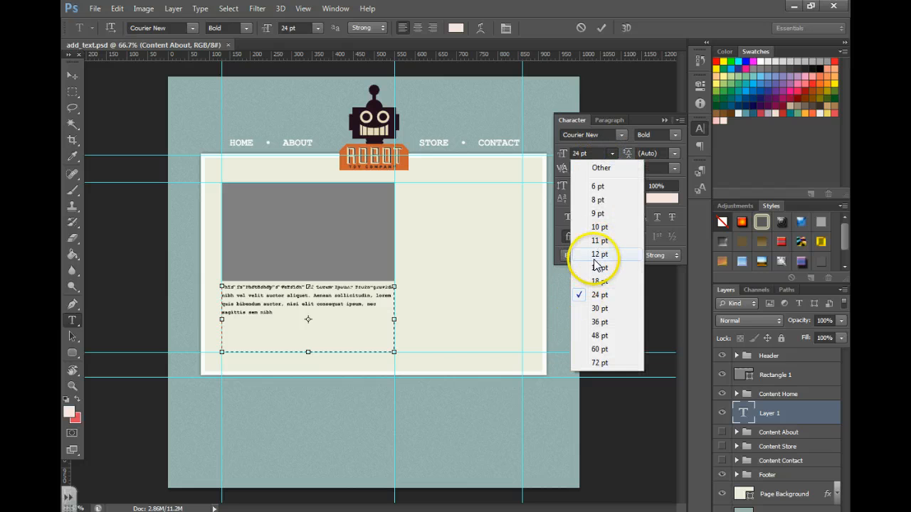
{"action": "left_click", "coordinate": [599, 254]}
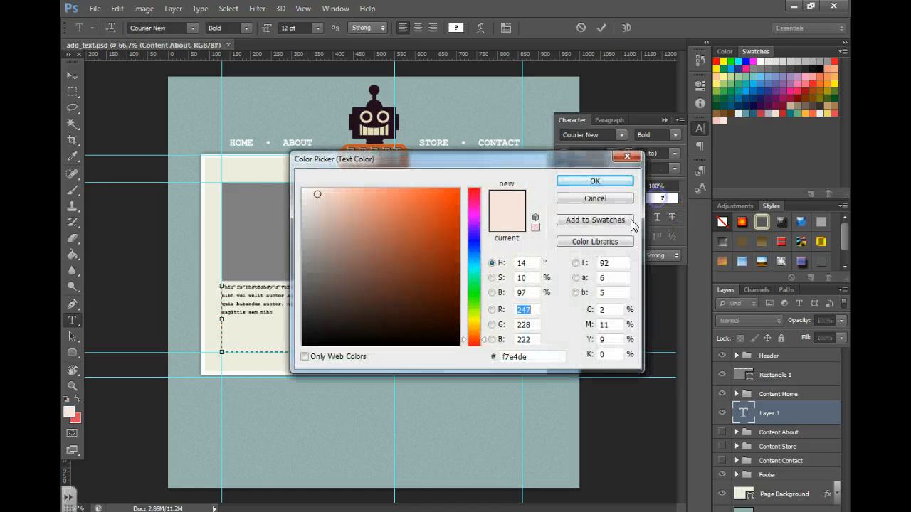
{"action": "left_click", "coordinate": [302, 342]}
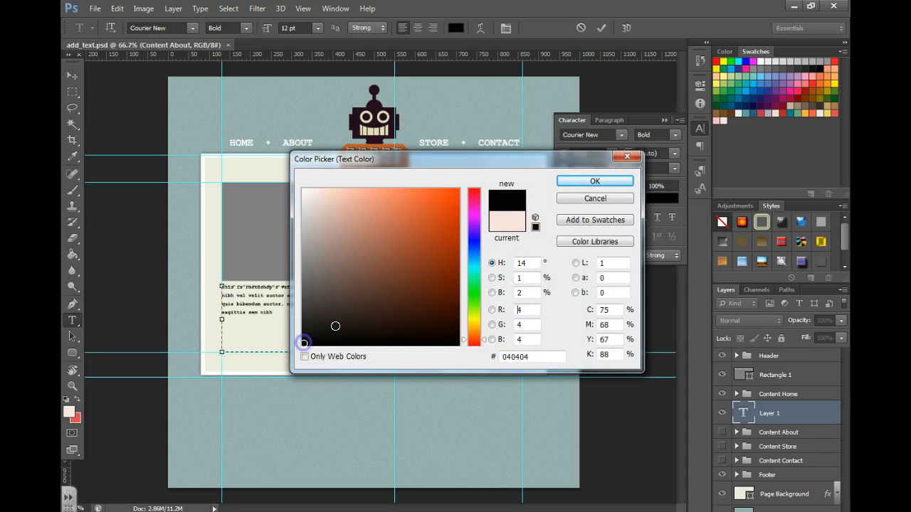
{"action": "left_click", "coordinate": [595, 181]}
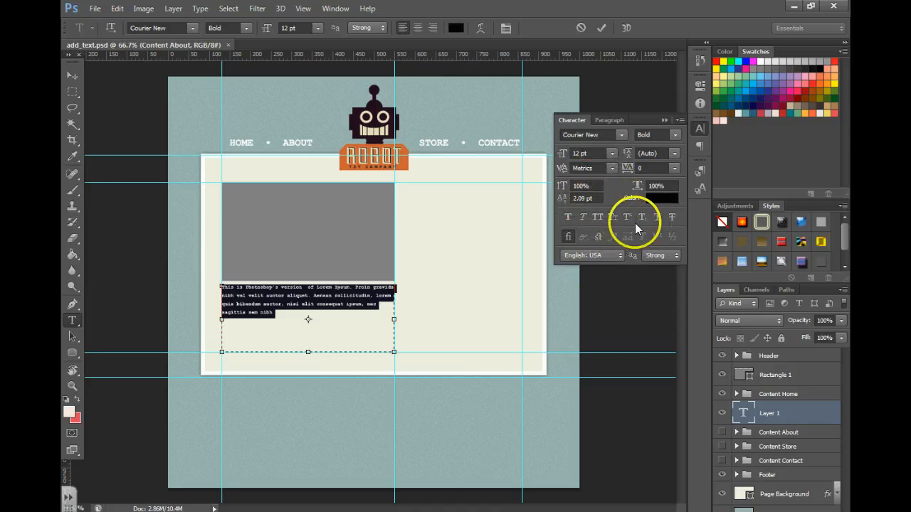
Show the Paragraph settings and check the 14 pt Space After value.
{"action": "left_click", "coordinate": [611, 120]}
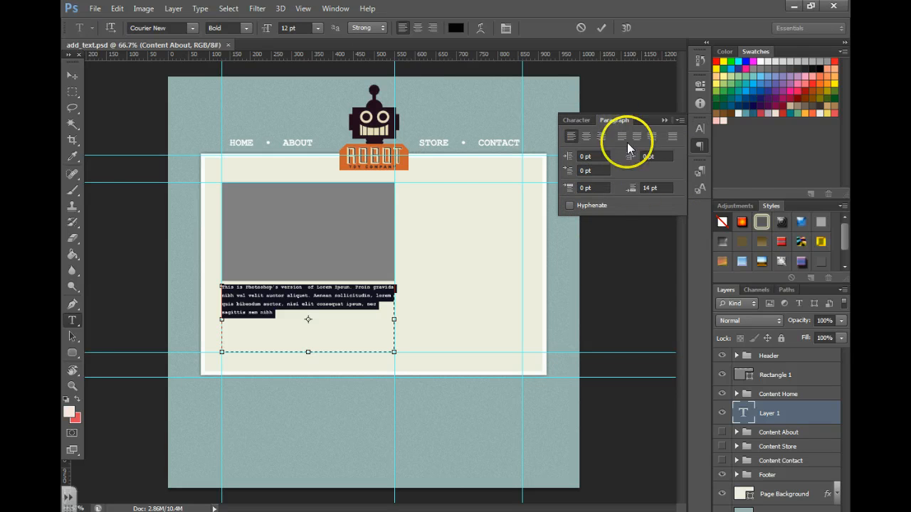
{"action": "left_click", "coordinate": [651, 188]}
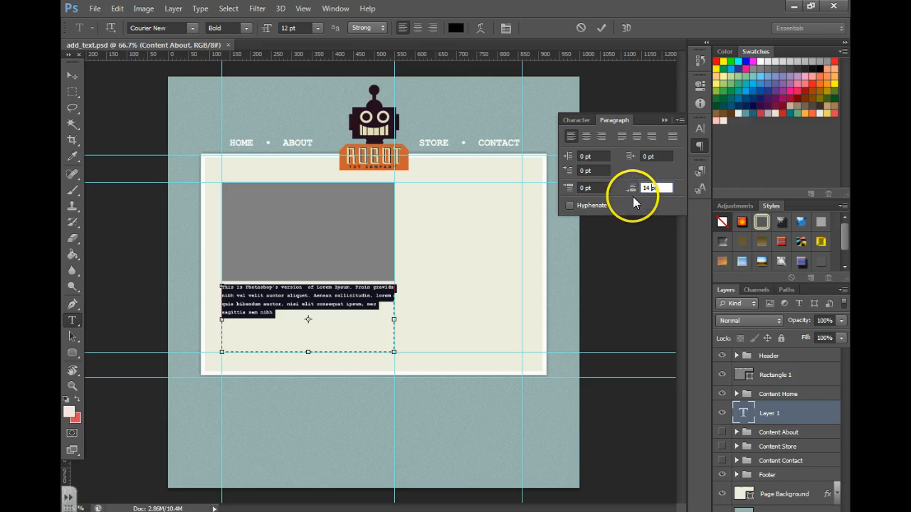
{"action": "mouse_move", "coordinate": [637, 206]}
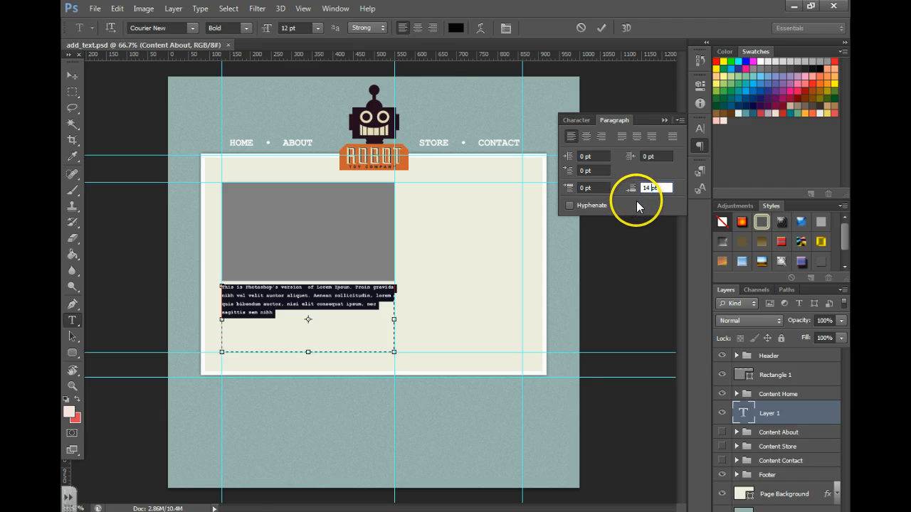
{"action": "mouse_move", "coordinate": [580, 232]}
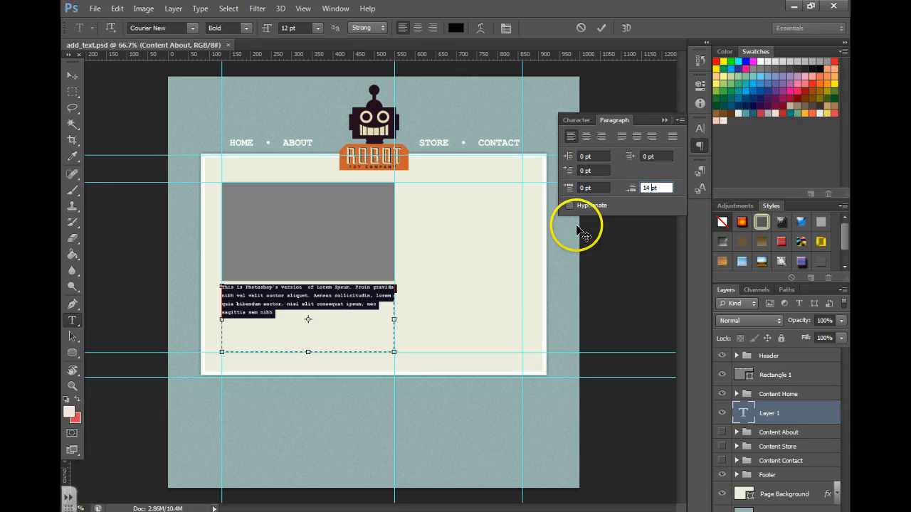
Create Paragraph Style 1 from the formatted text in Paragraph Styles.
{"action": "left_click", "coordinate": [700, 188]}
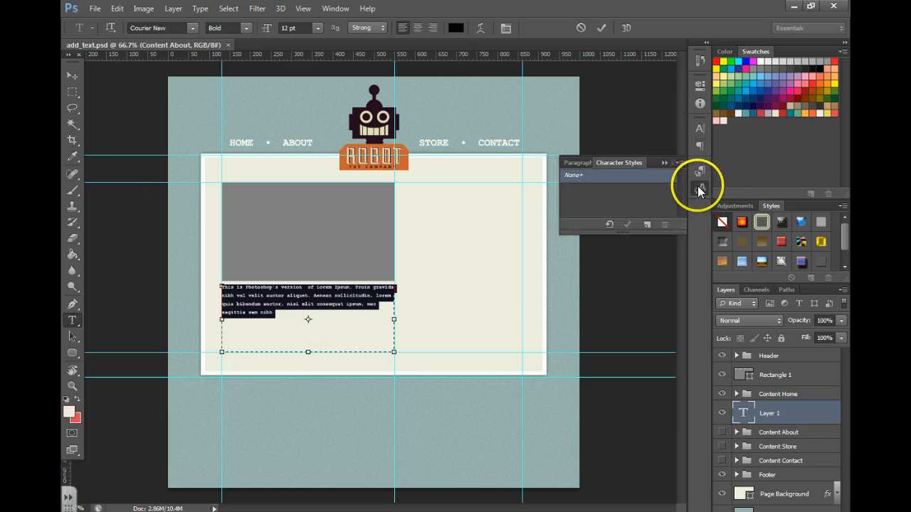
{"action": "left_click", "coordinate": [699, 188]}
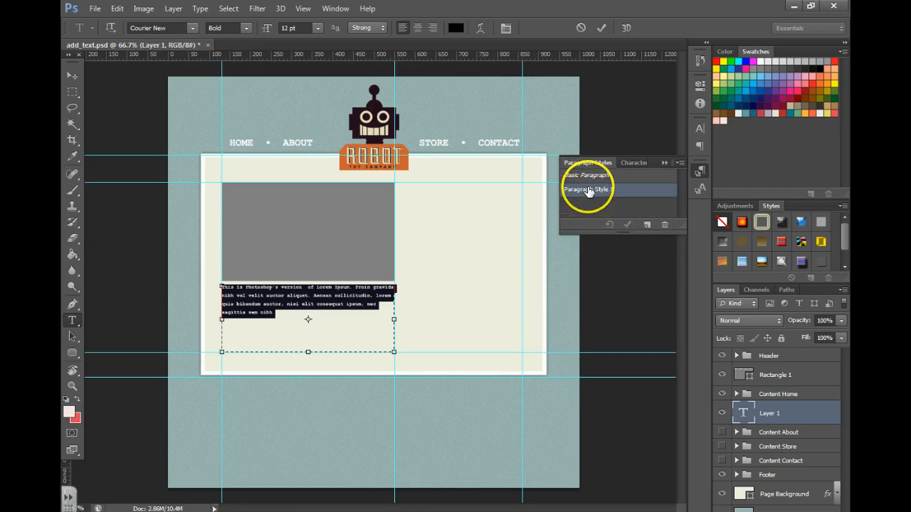
Rename Paragraph Style 1 to 'Body', review its character, spacing and justification settings, and save.
{"action": "double_click", "coordinate": [588, 188]}
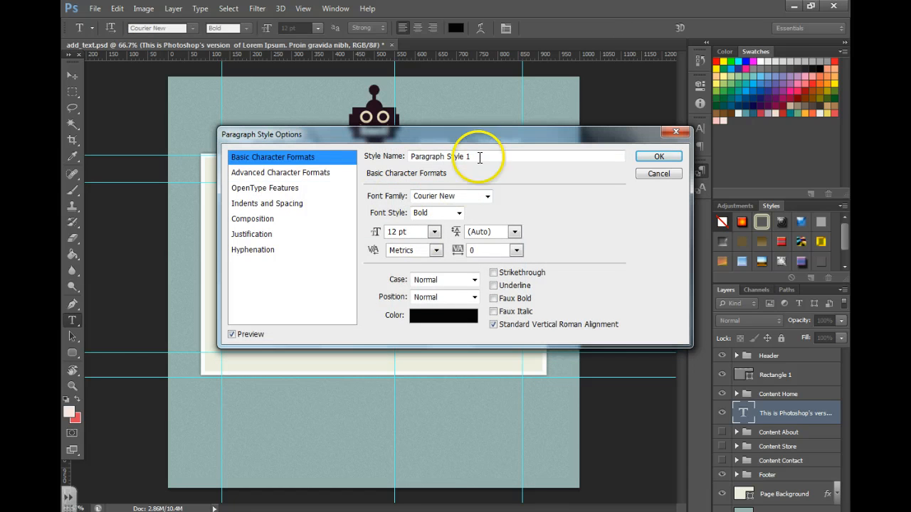
{"action": "type", "text": "Body"}
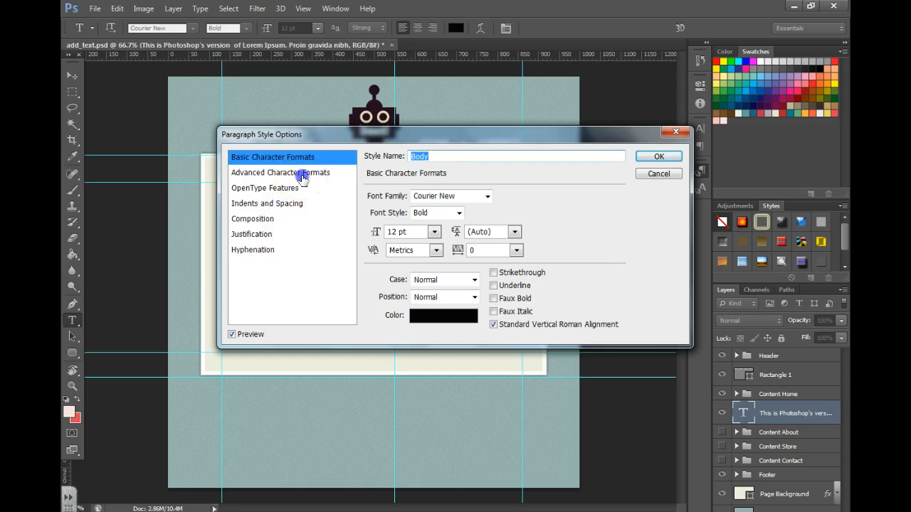
{"action": "left_click", "coordinate": [264, 188]}
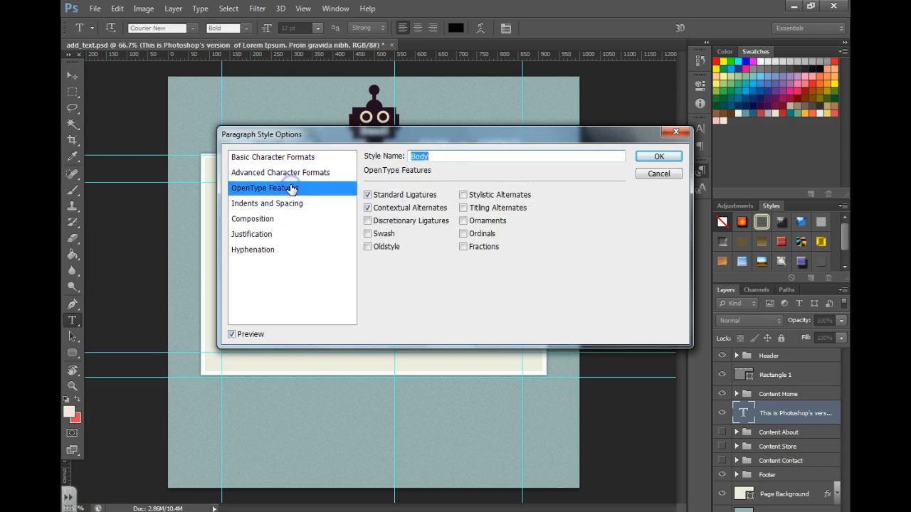
{"action": "left_click", "coordinate": [267, 203]}
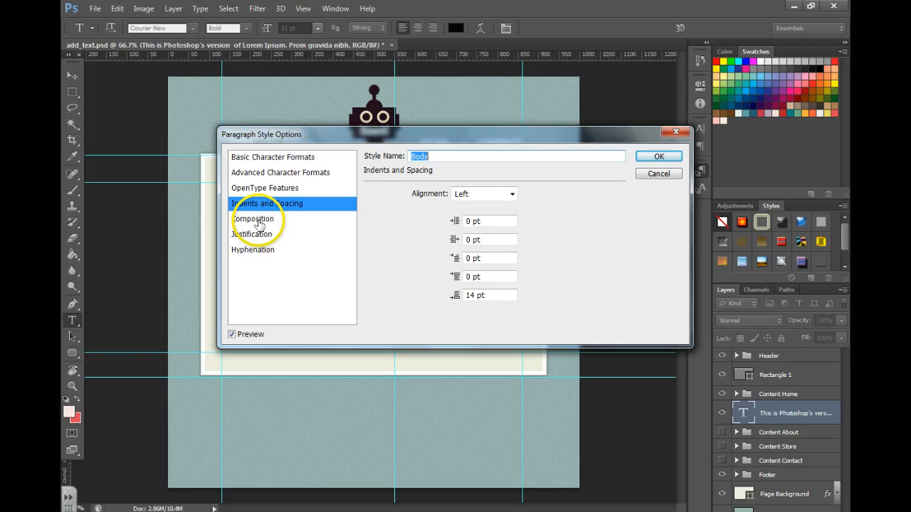
{"action": "left_click", "coordinate": [251, 235]}
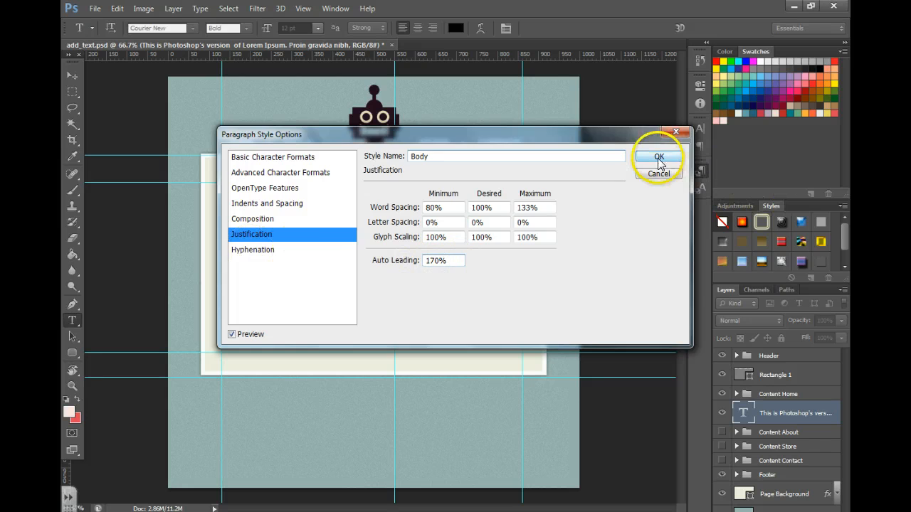
{"action": "left_click", "coordinate": [658, 156]}
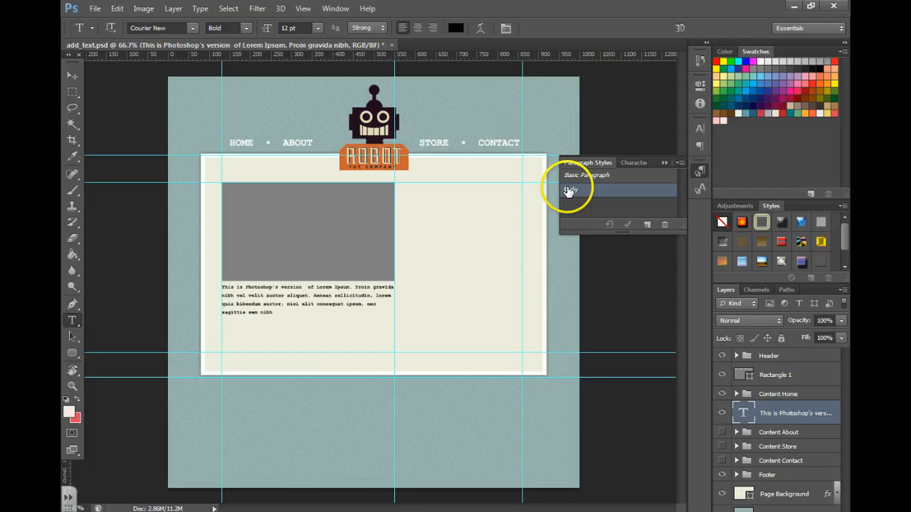